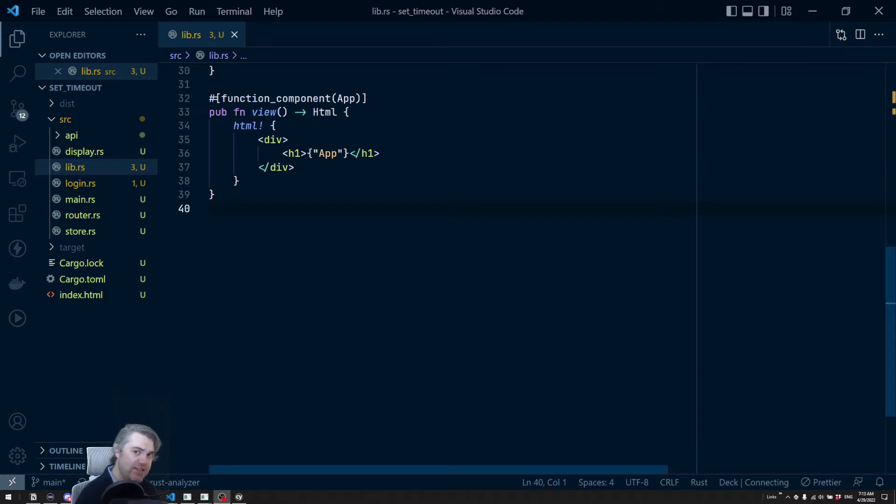
# Add a <p>{"Hello world"}</p> paragraph after the h1 inside the div
pyautogui.scroll(3)
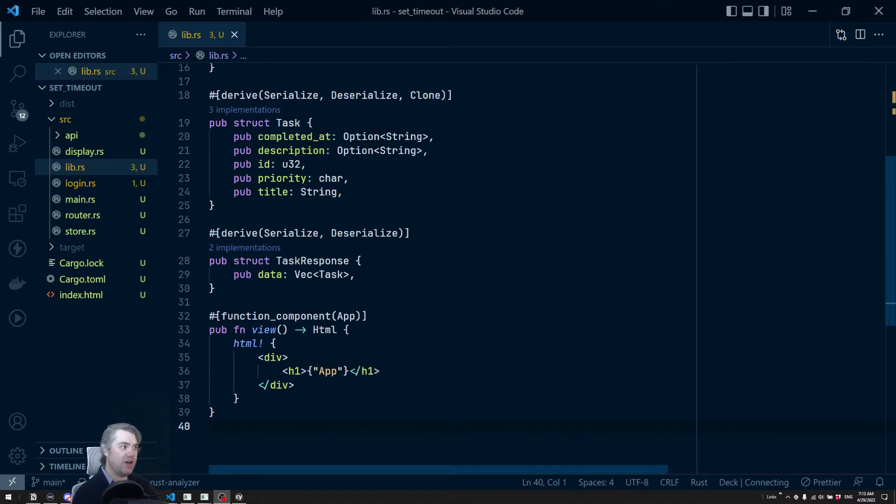
pyautogui.scroll(-3)
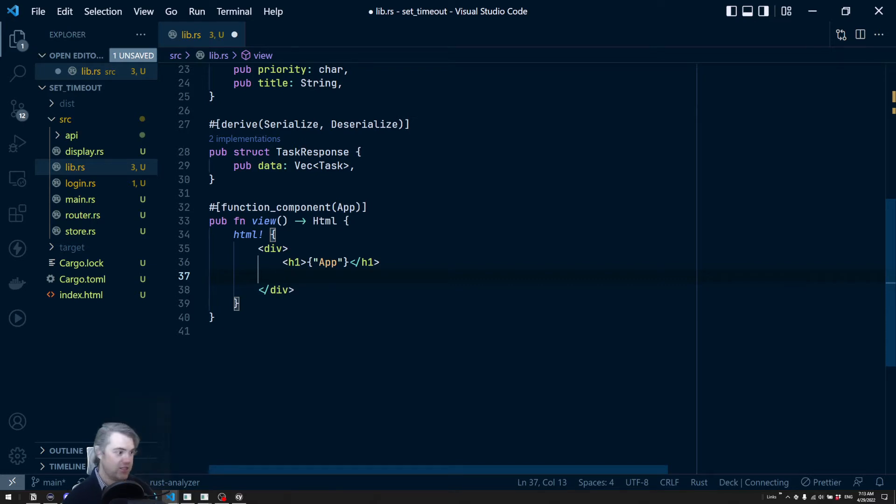
pyautogui.write('<p>')
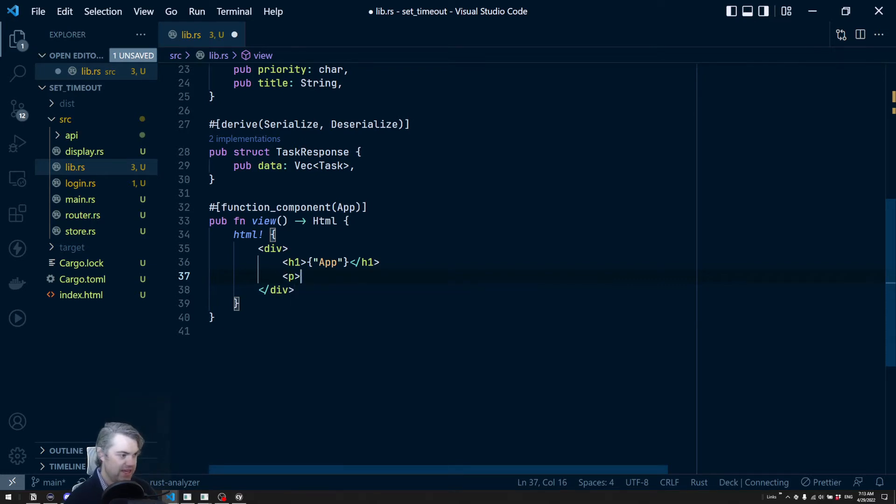
pyautogui.write('{"Hel"}')
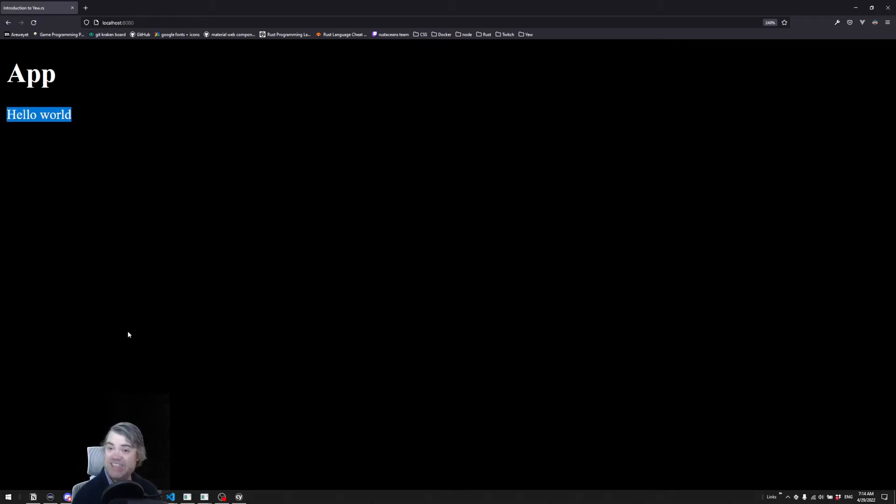
# Clear the text selection on the Firefox page showing Hello world
pyautogui.click(169, 495)
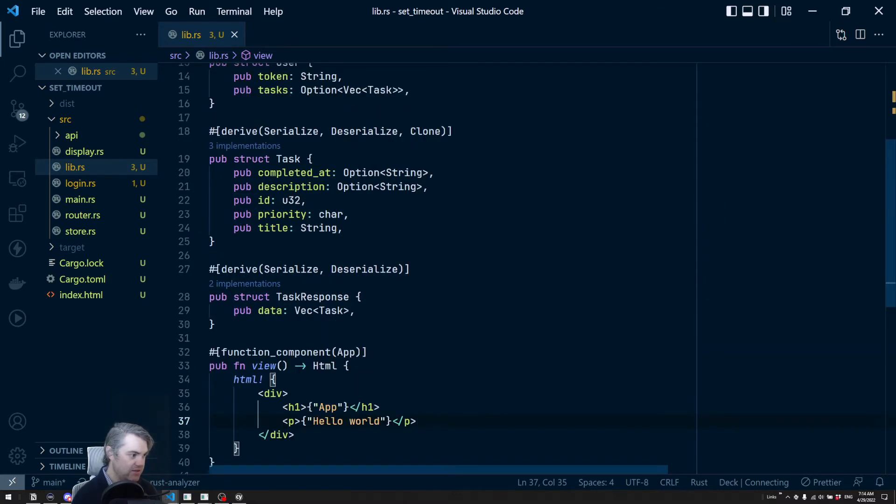
pyautogui.scroll(3)
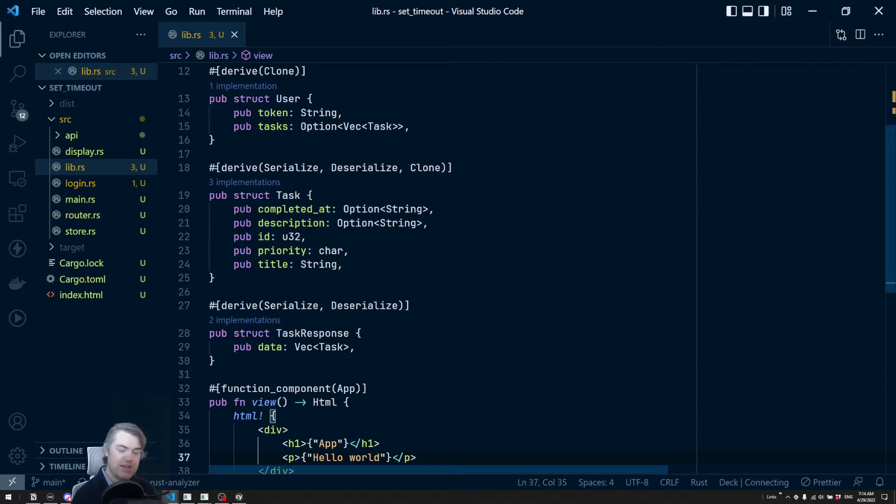
pyautogui.scroll(-3)
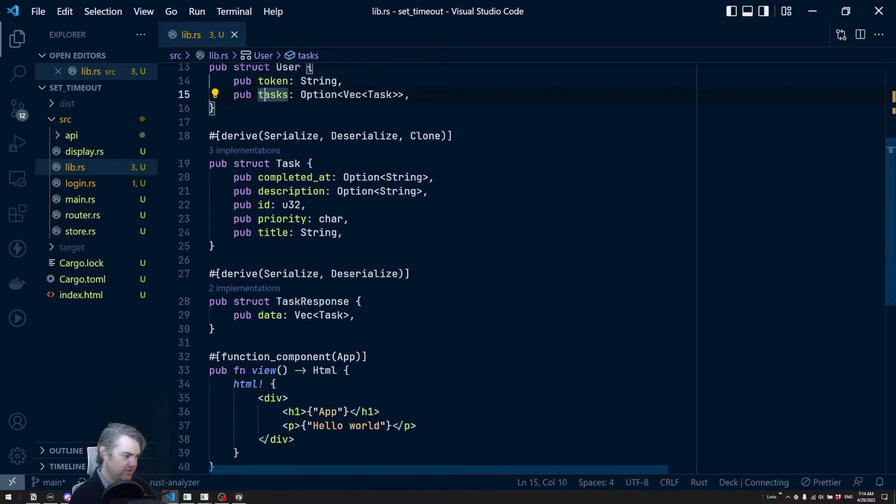
pyautogui.scroll(-3)
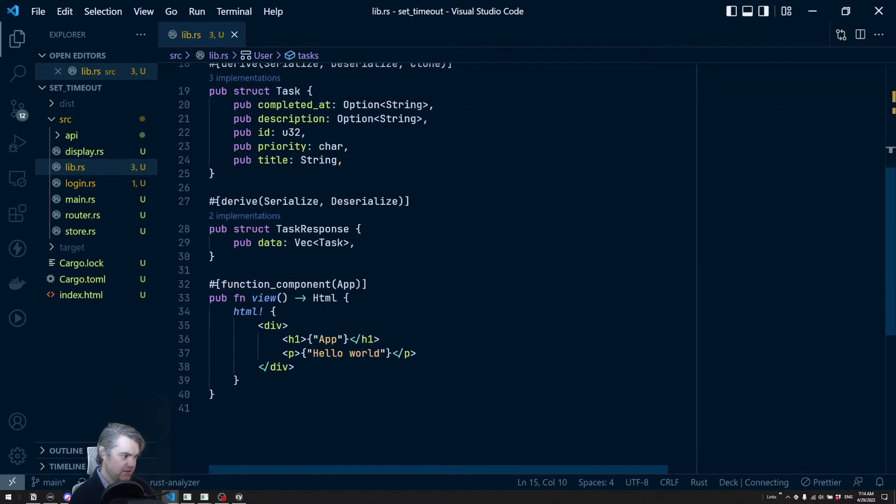
pyautogui.click(345, 297)
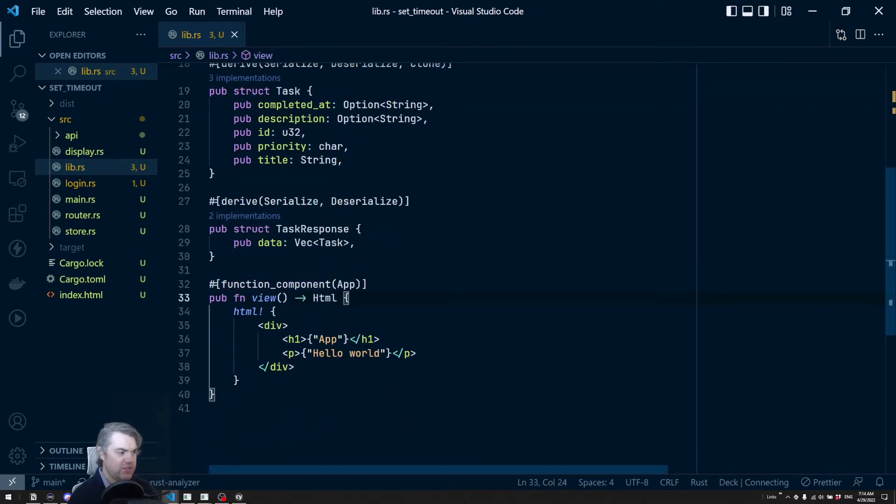
pyautogui.scroll(-3)
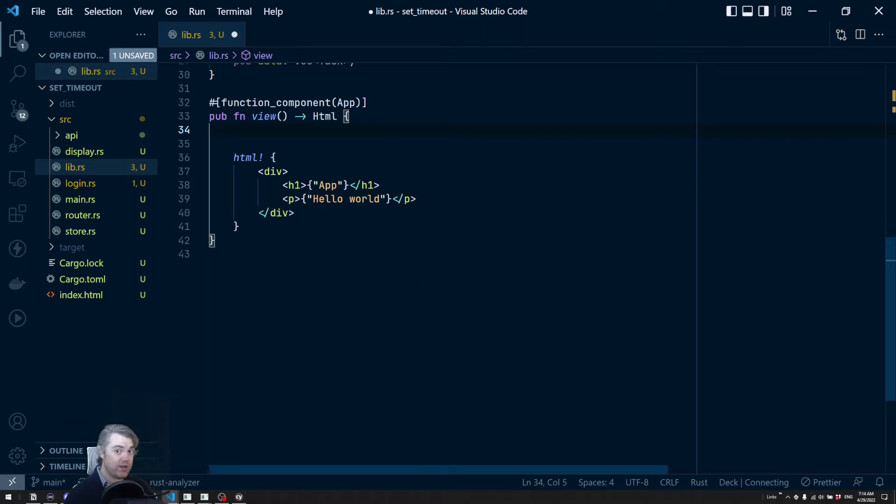
# Declare let should_say_hi = use_state(|| true); and start a new line above the paragraph
pyautogui.write('let should')
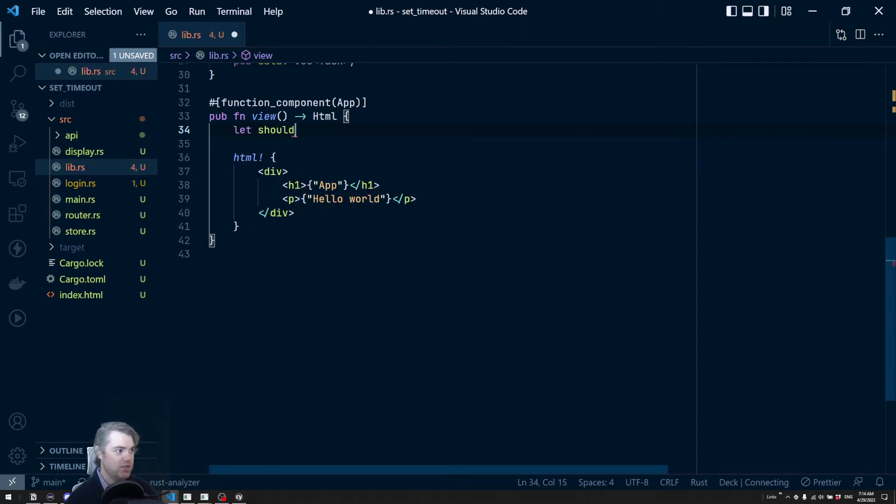
pyautogui.write('_say_hi = use_state(init_fn')
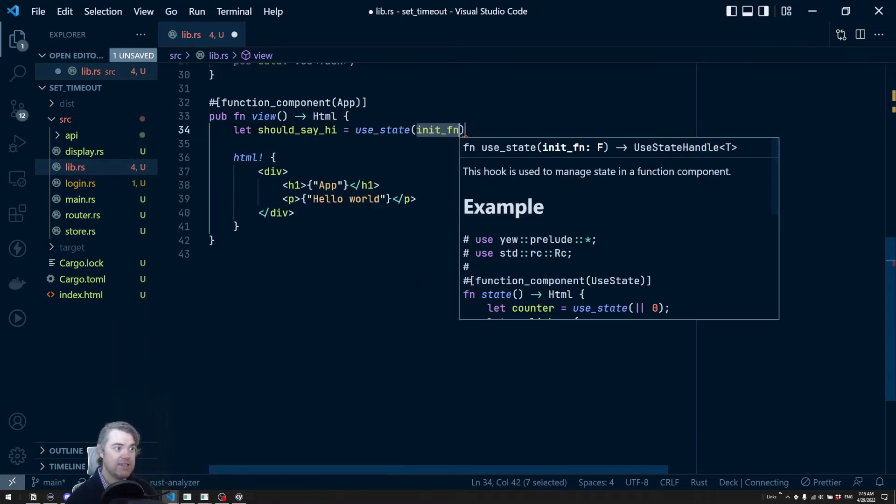
pyautogui.write('||')
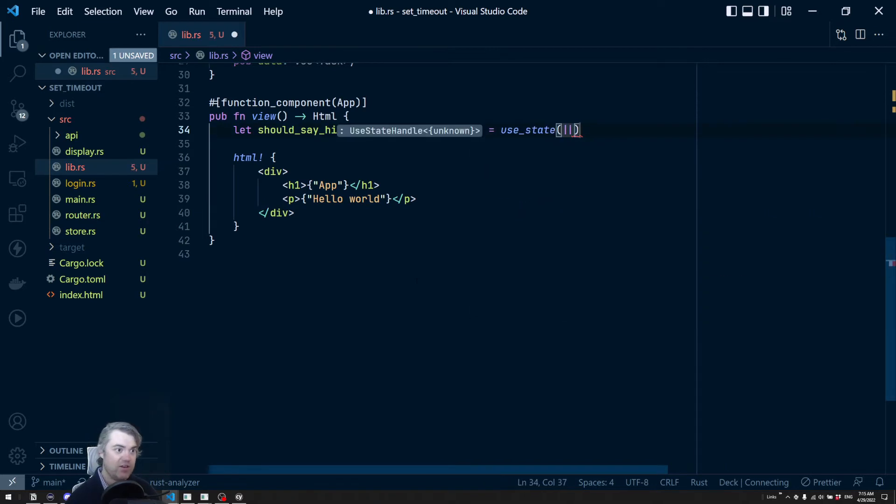
pyautogui.write('true')
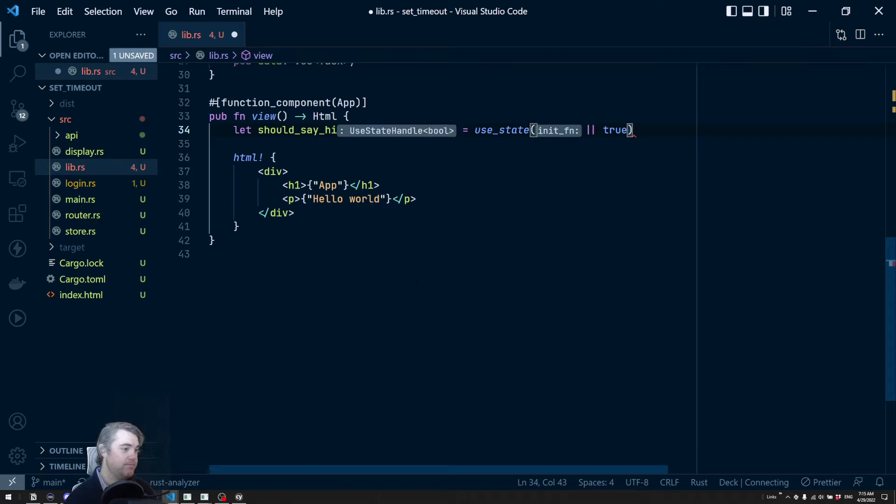
pyautogui.write(';')
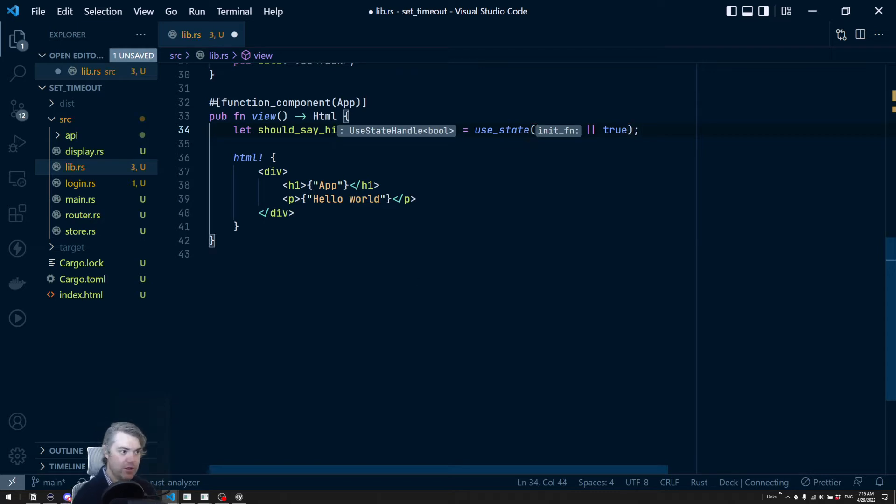
pyautogui.click(380, 185)
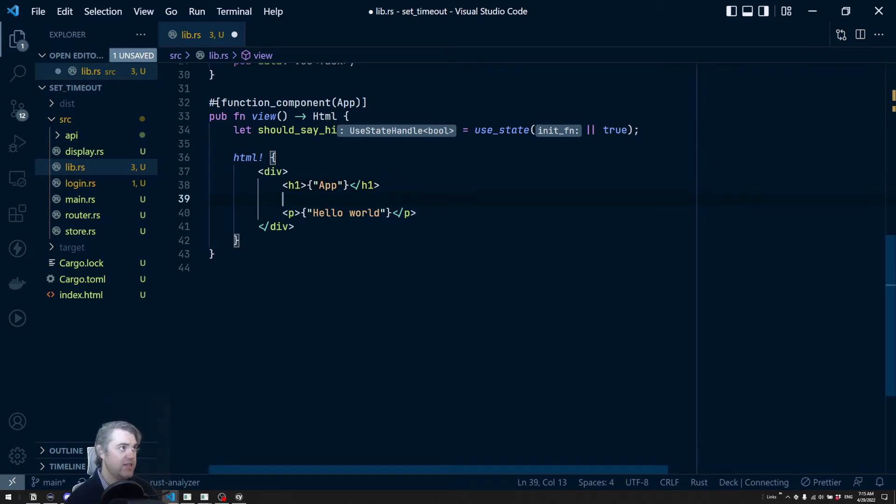
# Wrap the Hello world paragraph in if *should_say_hi { } and save lib.rs
pyautogui.write('if')
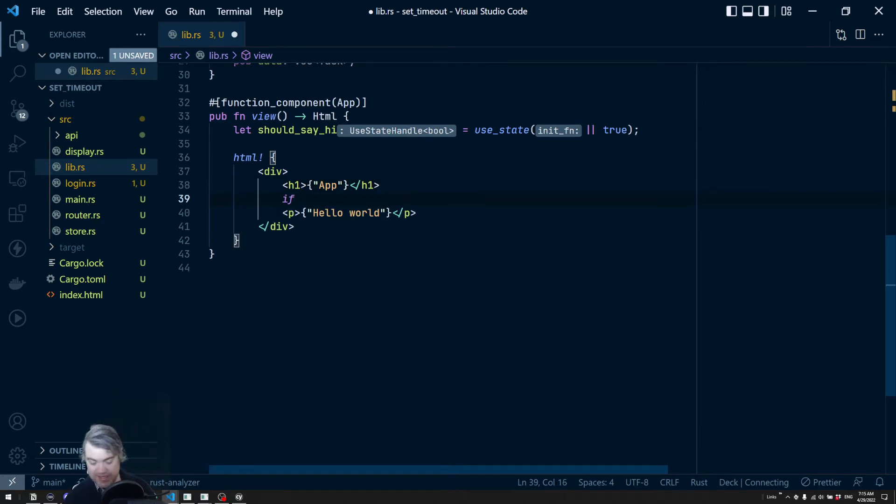
pyautogui.write('*should_say_hi')
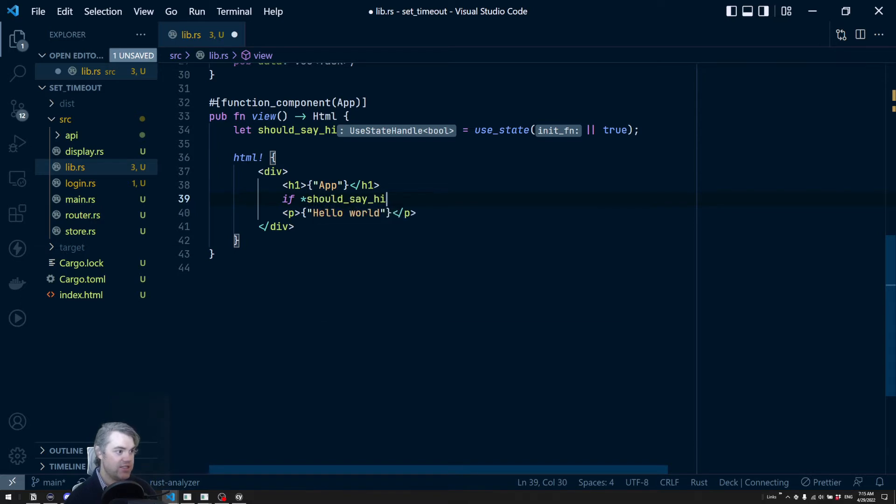
pyautogui.write('{}')
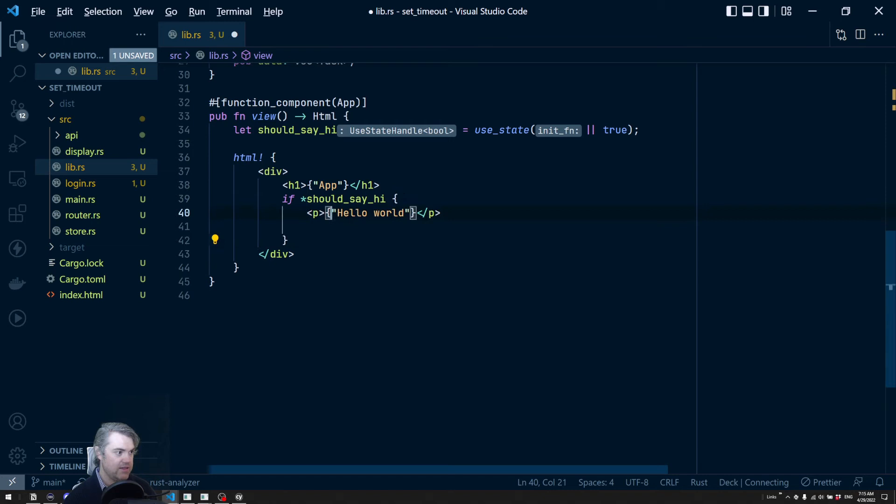
pyautogui.press('ctrl+s')
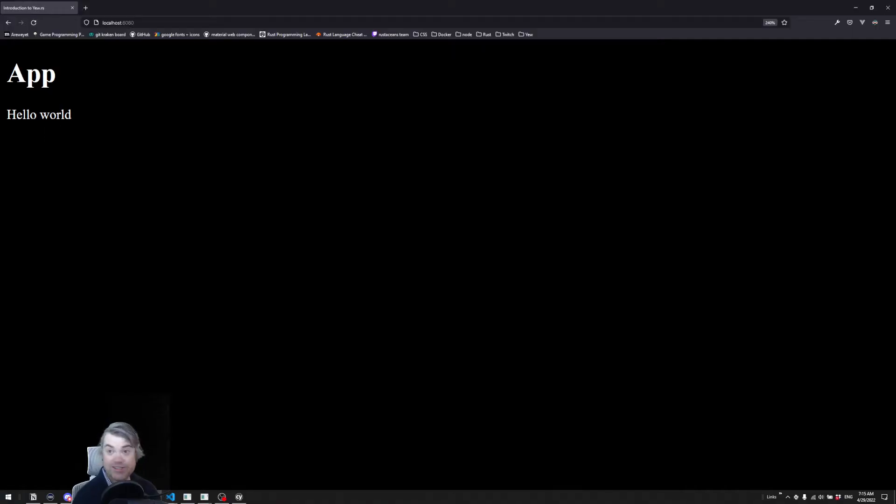
pyautogui.click(170, 495)
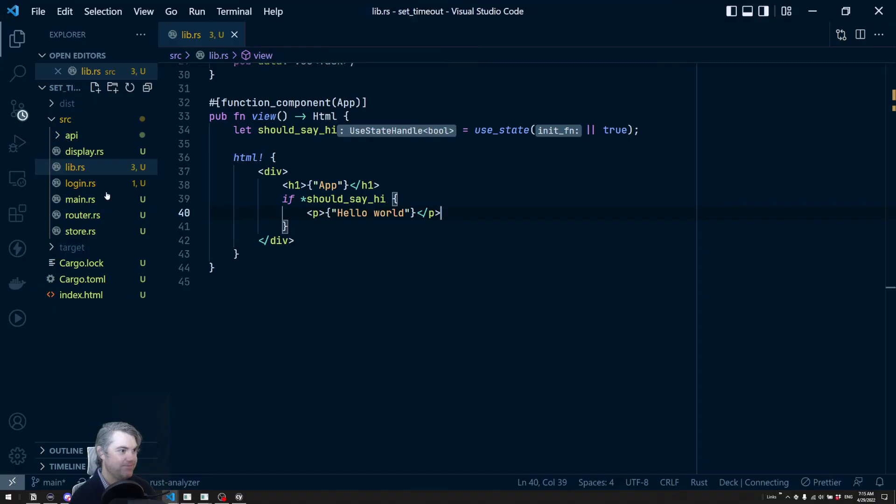
# Insert a blank line after the should_say_hi state declaration
pyautogui.click(640, 130)
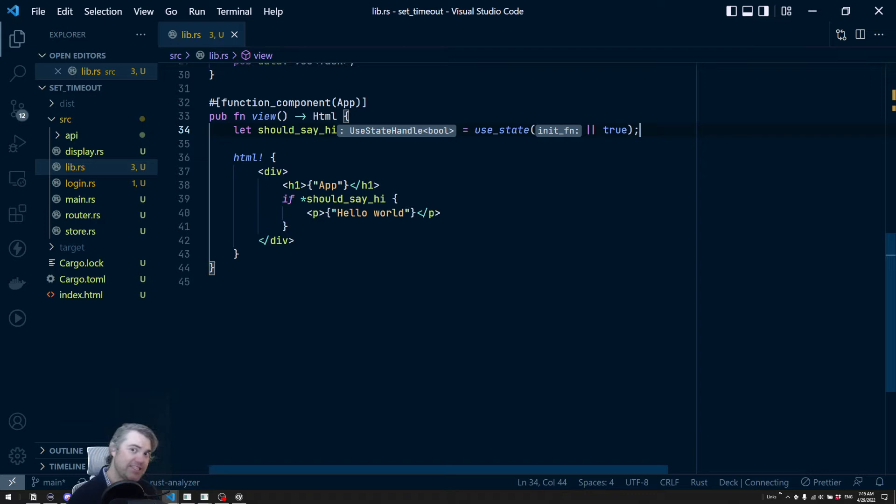
pyautogui.scroll(3)
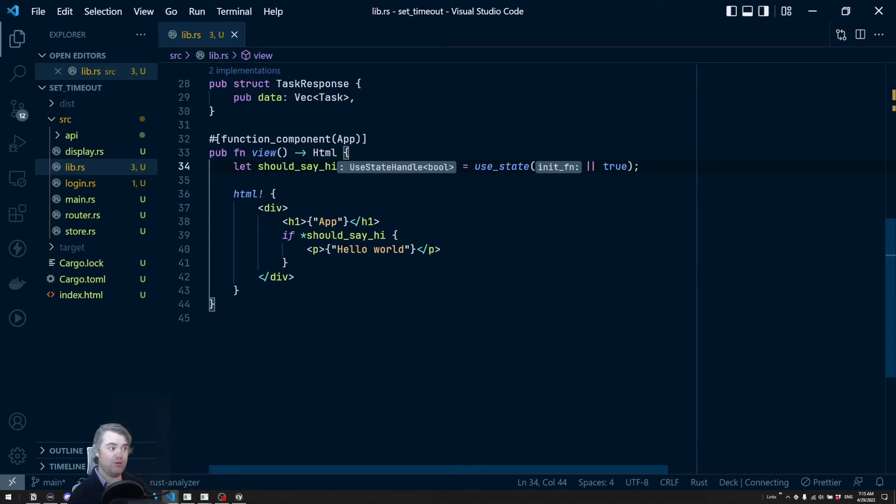
pyautogui.doubleClick(297, 166)
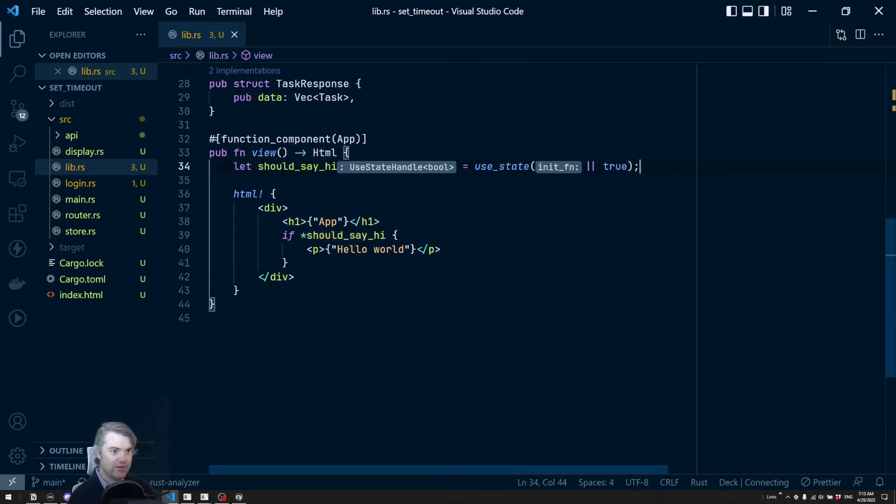
pyautogui.press('enter')
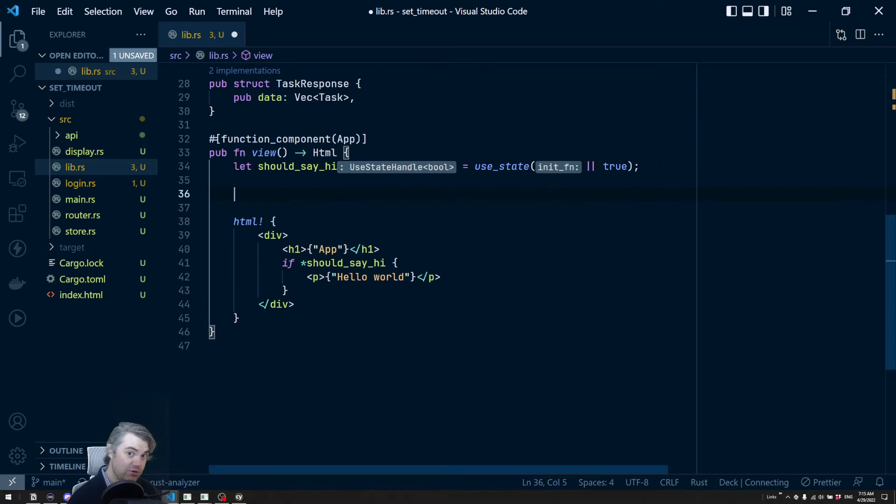
# Write gloo::timers::callback:: on the new line, accepting the gloo suggestion
pyautogui.write('g')
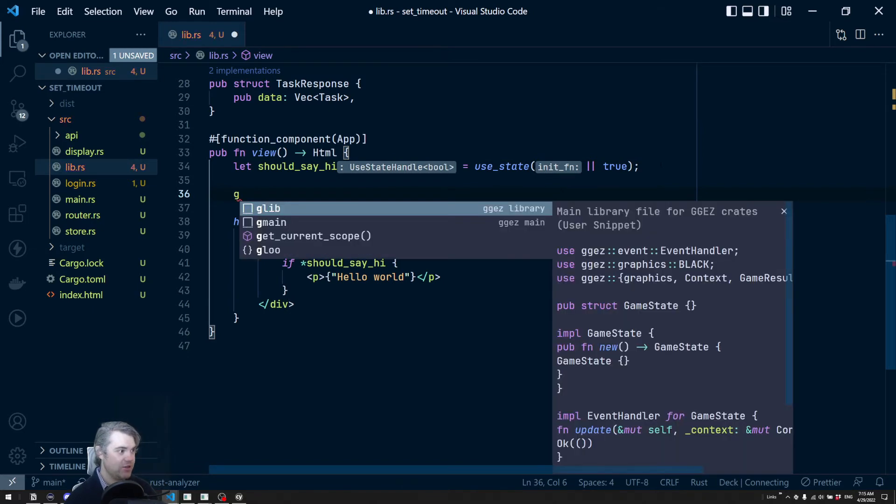
pyautogui.write('loo')
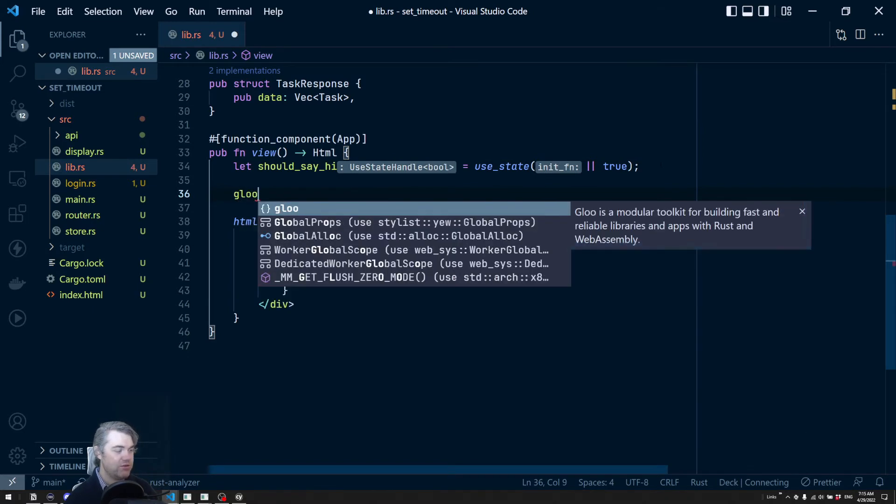
pyautogui.write('::timers::callback')
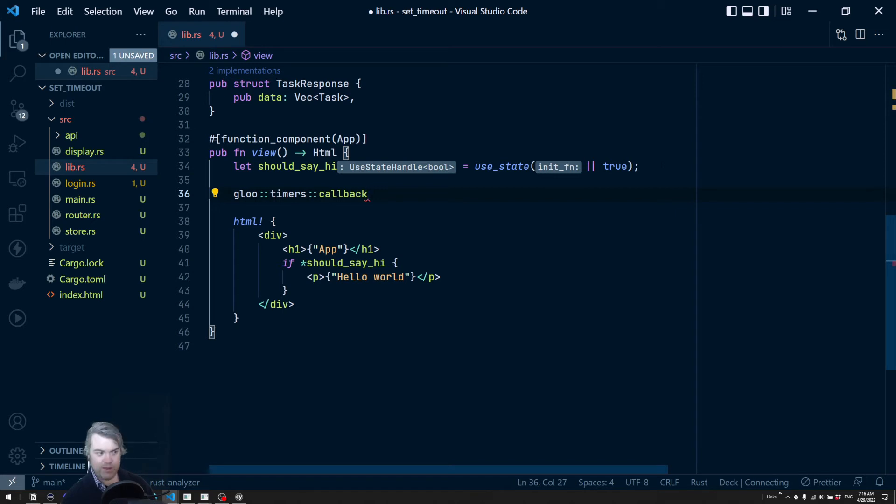
pyautogui.write('::')
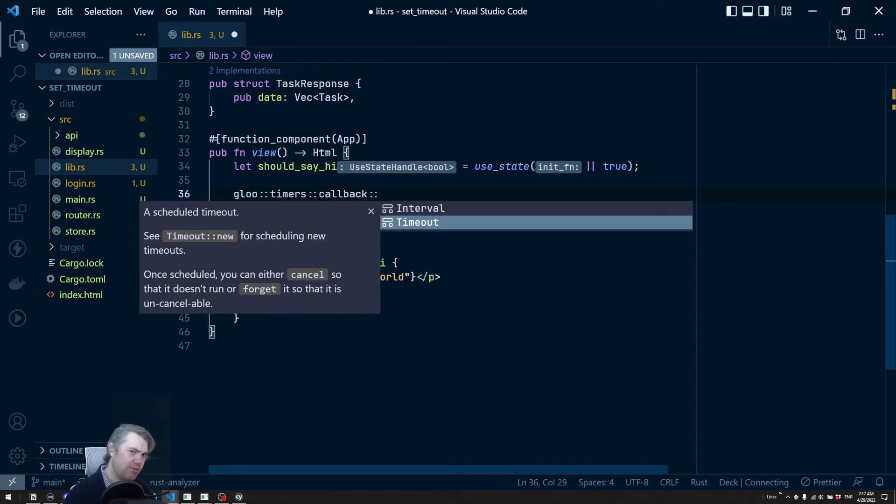
# Review the Timeout documentation and select Timeout::new(millis, callback) from IntelliSense
pyautogui.click(420, 208)
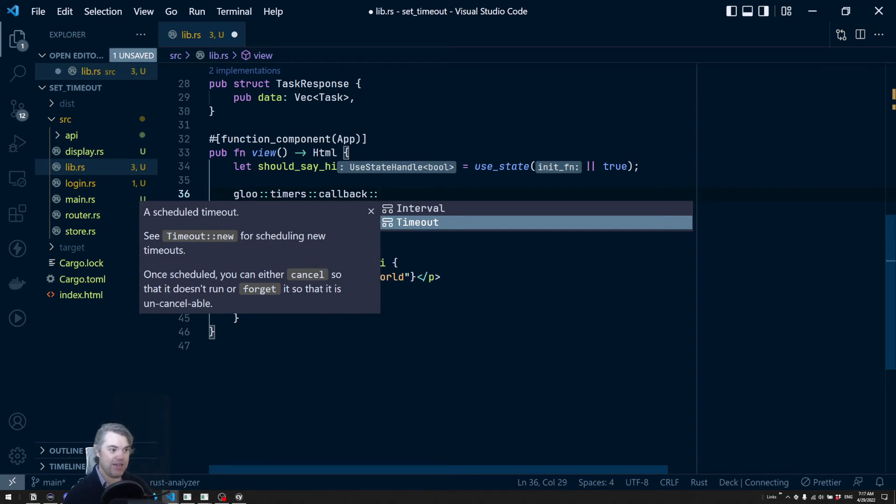
pyautogui.click(416, 222)
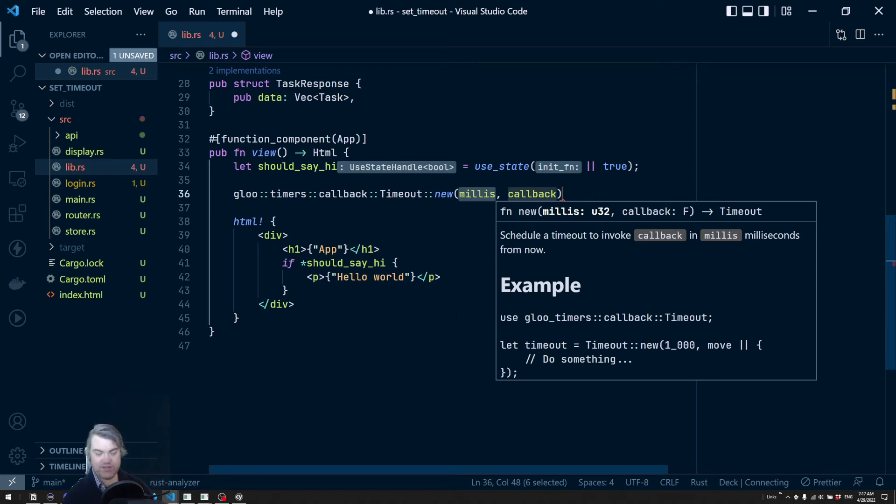
# Fill Timeout::new with 5000 ms and an empty move || { } closure
pyautogui.write('5000')
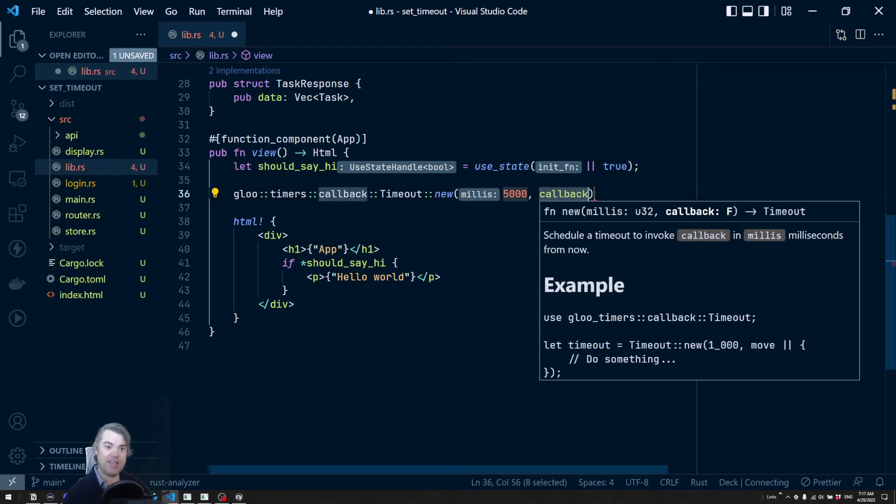
pyautogui.write('|| {')
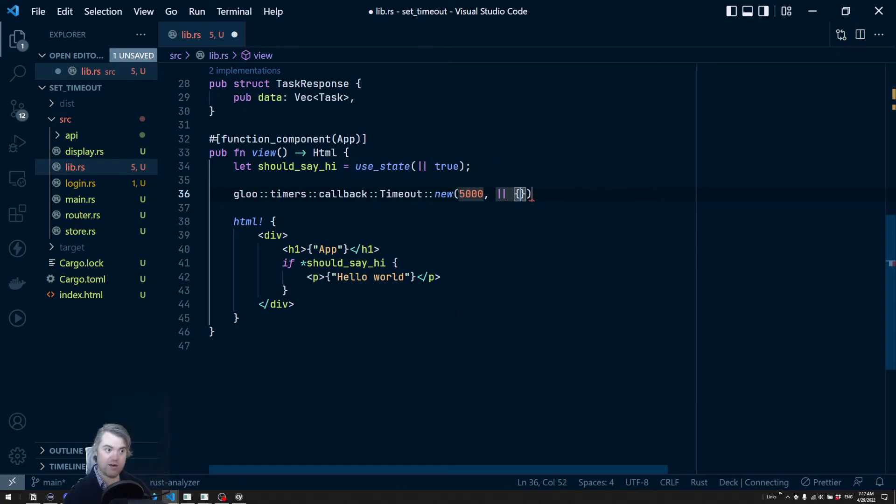
pyautogui.press('Enter')
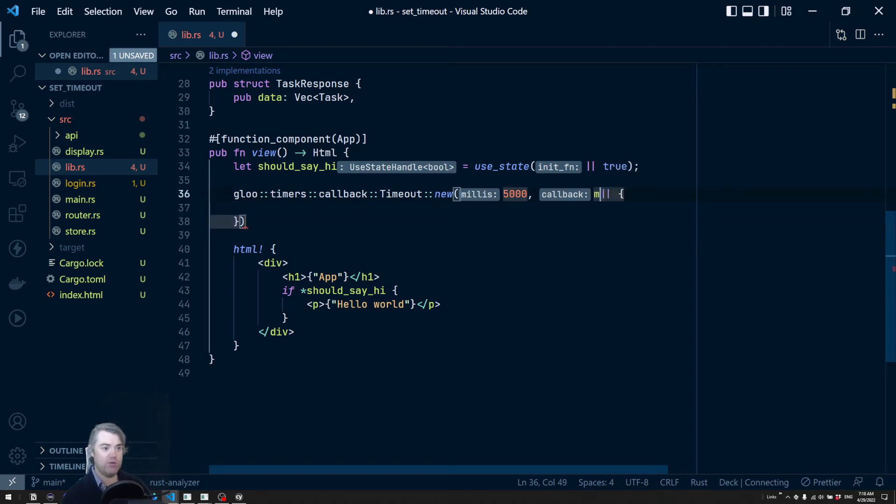
pyautogui.write('ove')
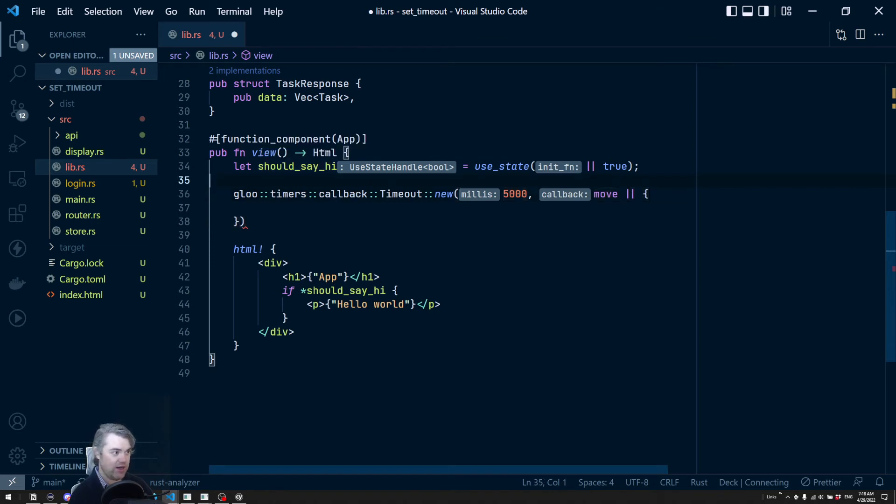
# Add let should_say_hi_clone = should_say_hi.clone(); above and begin setting it false in the closure
pyautogui.press('Enter')
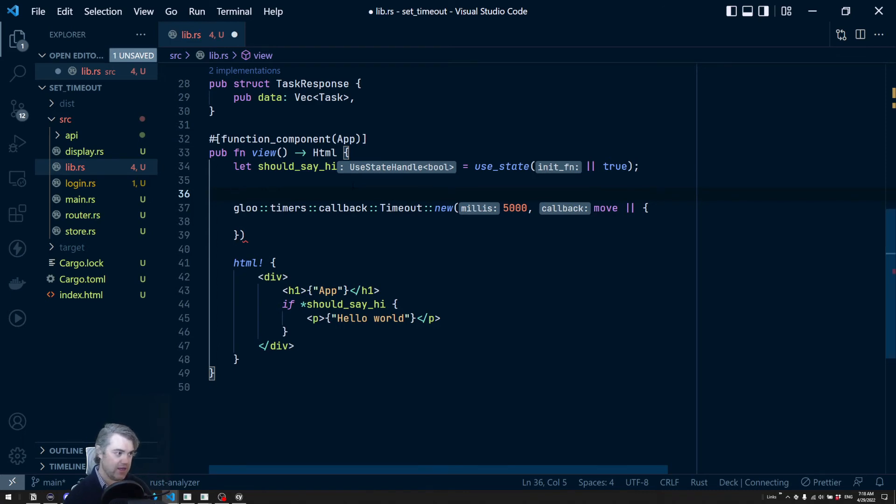
pyautogui.write('let c')
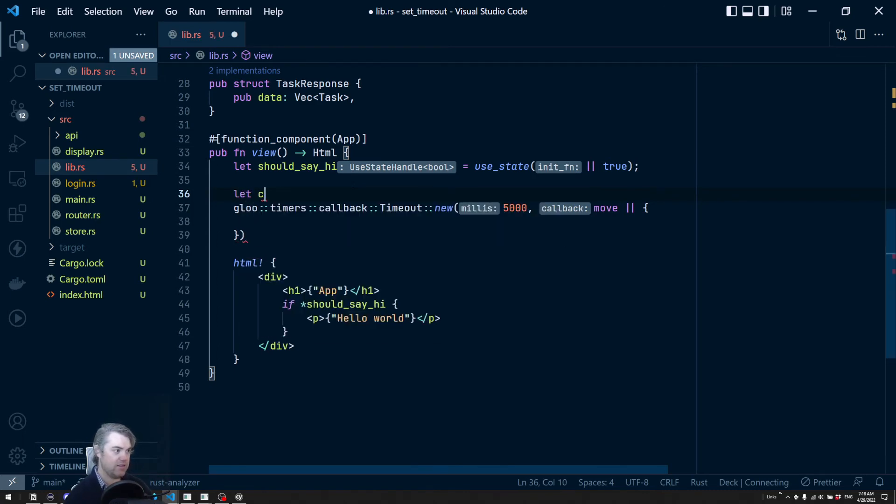
pyautogui.write('hould_')
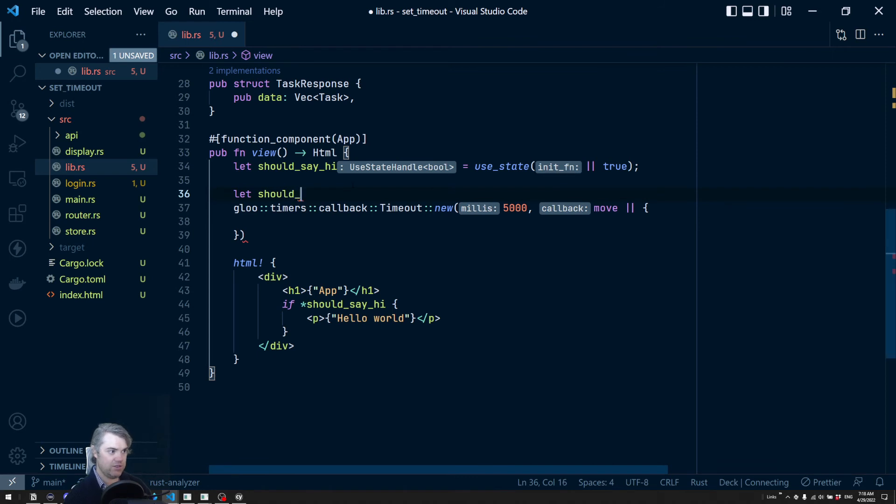
pyautogui.write('say_hi_cl')
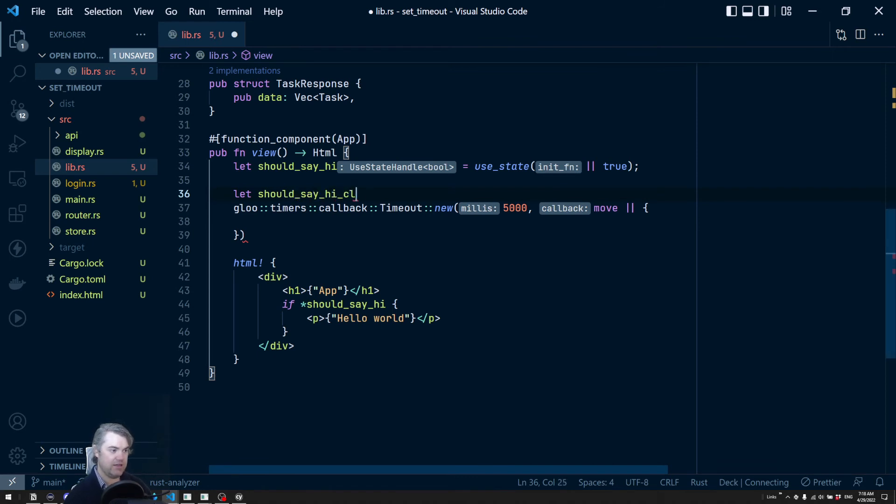
pyautogui.press('Backspace')
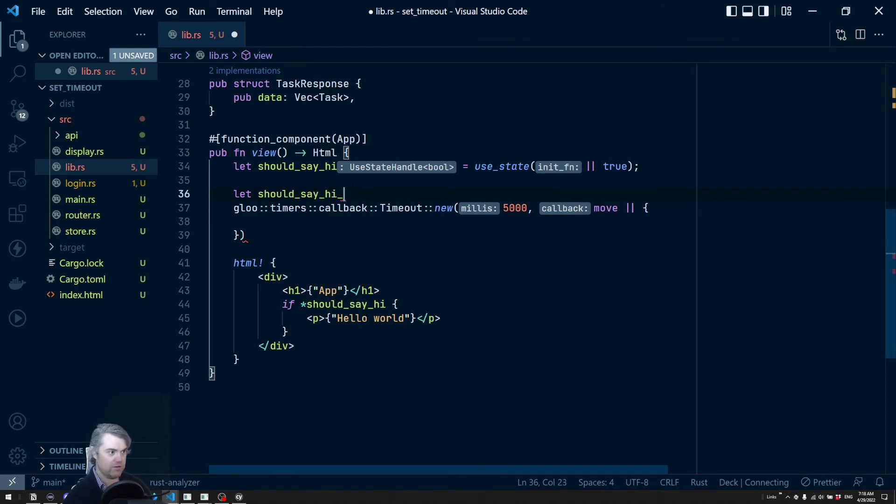
pyautogui.write('clone')
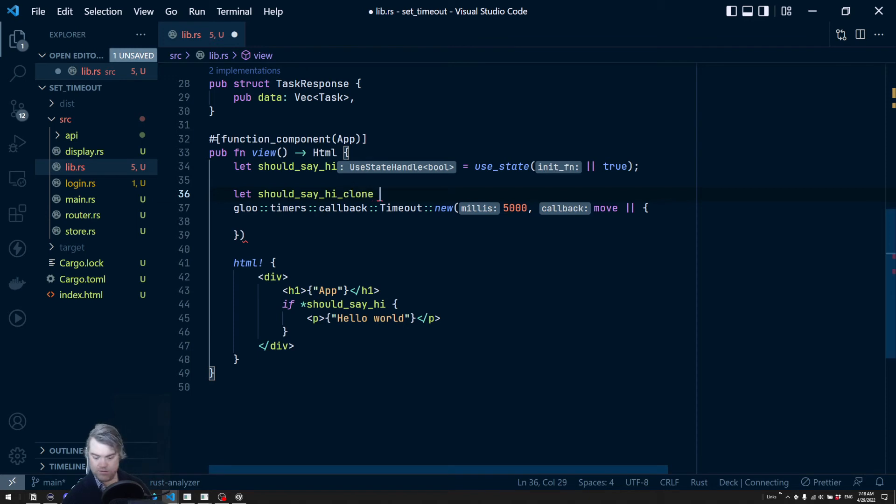
pyautogui.write('= should_say_hi')
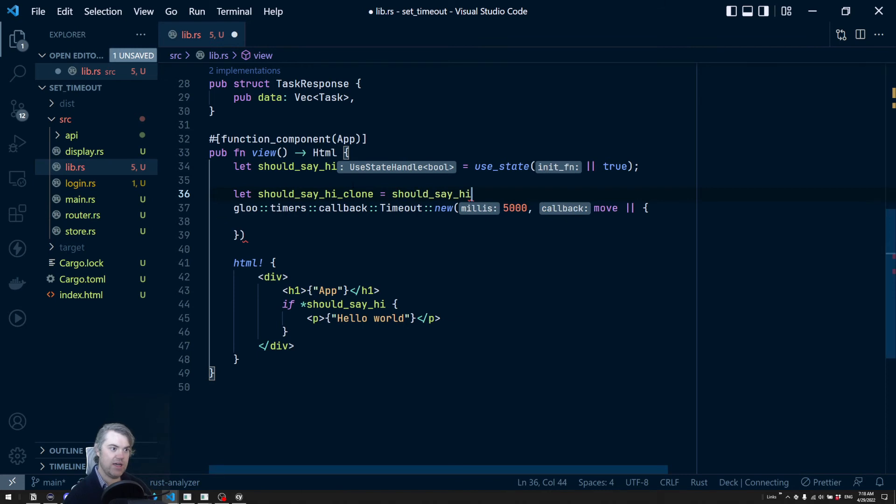
pyautogui.write('.clone();')
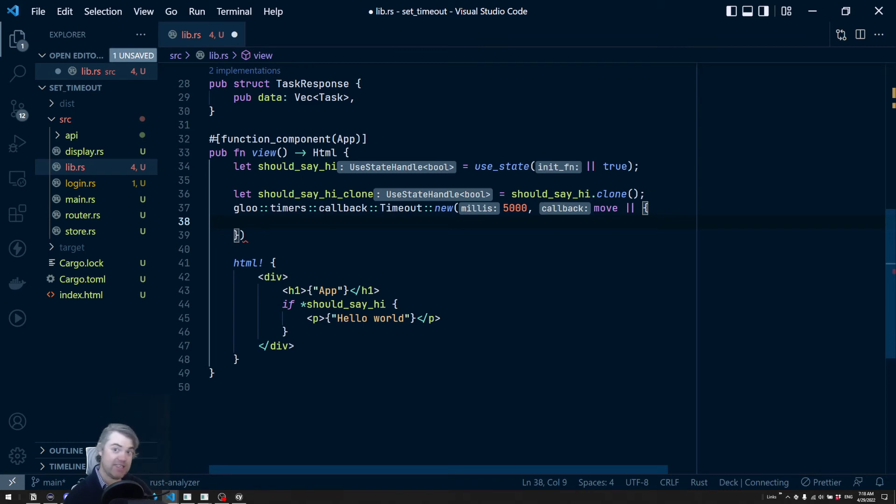
pyautogui.write('should_say_hi_clone.set(false);')
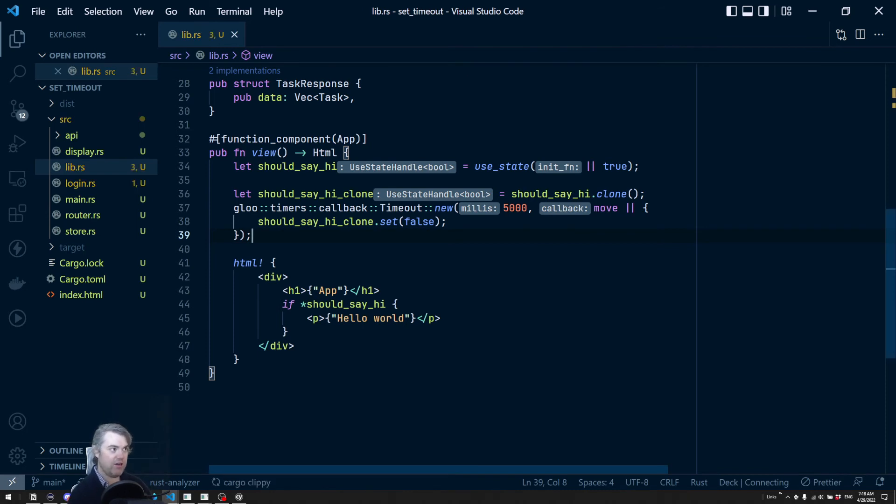
pyautogui.moveTo(400, 208)
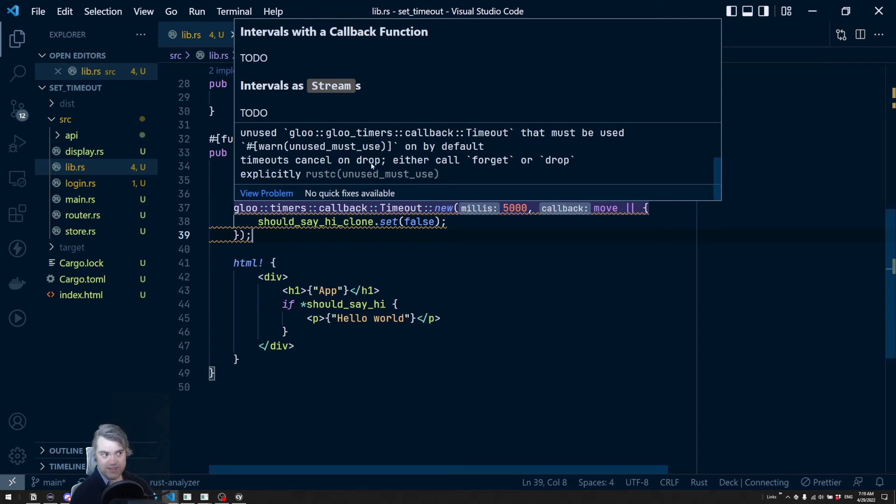
pyautogui.moveTo(342, 174)
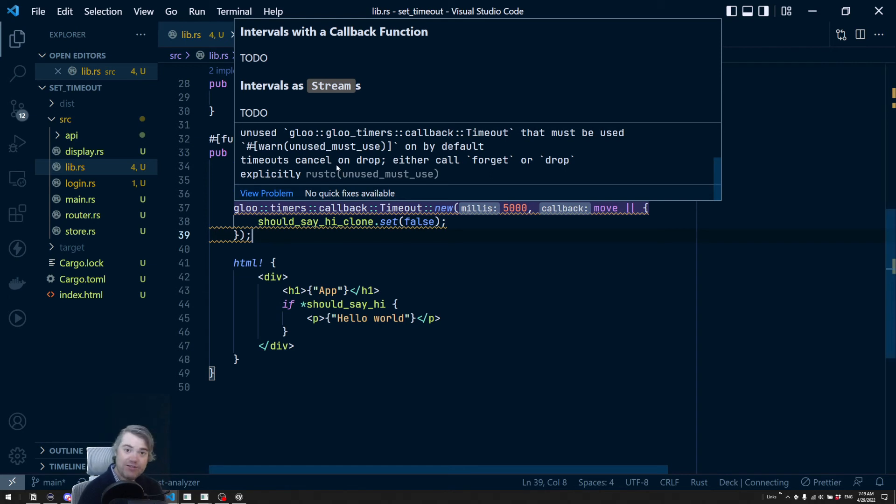
pyautogui.moveTo(293, 203)
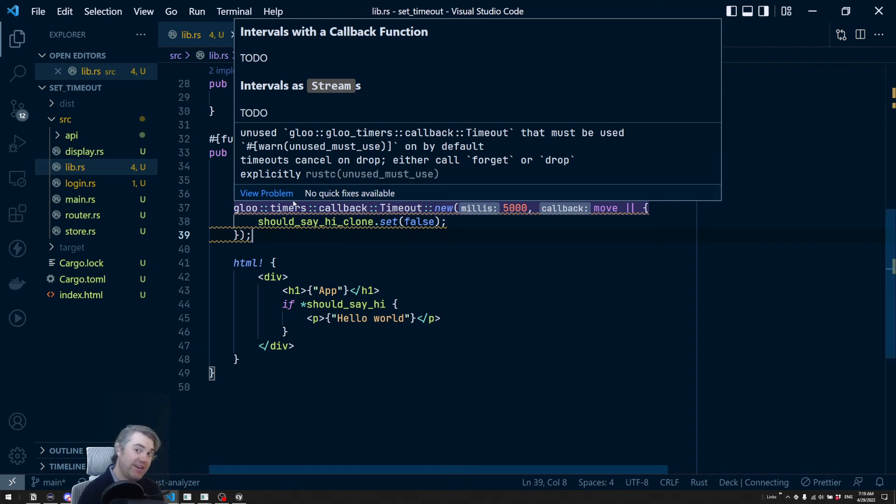
pyautogui.moveTo(293, 204)
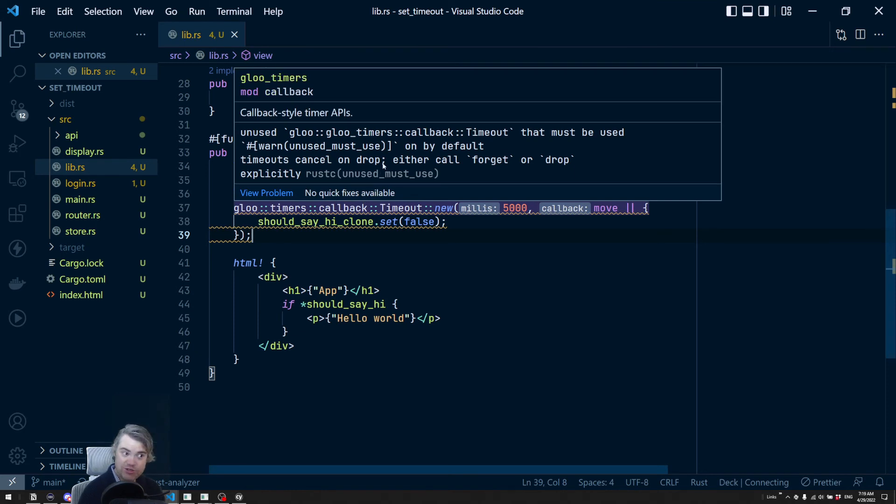
pyautogui.moveTo(362, 177)
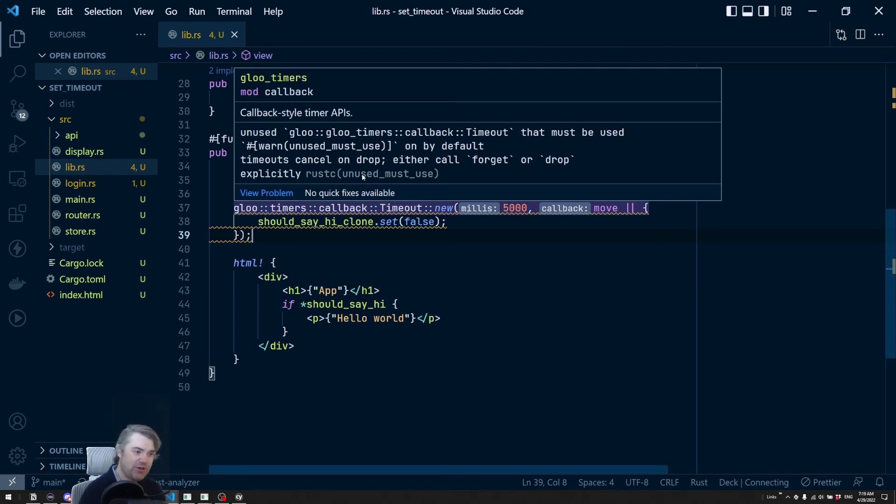
pyautogui.moveTo(381, 179)
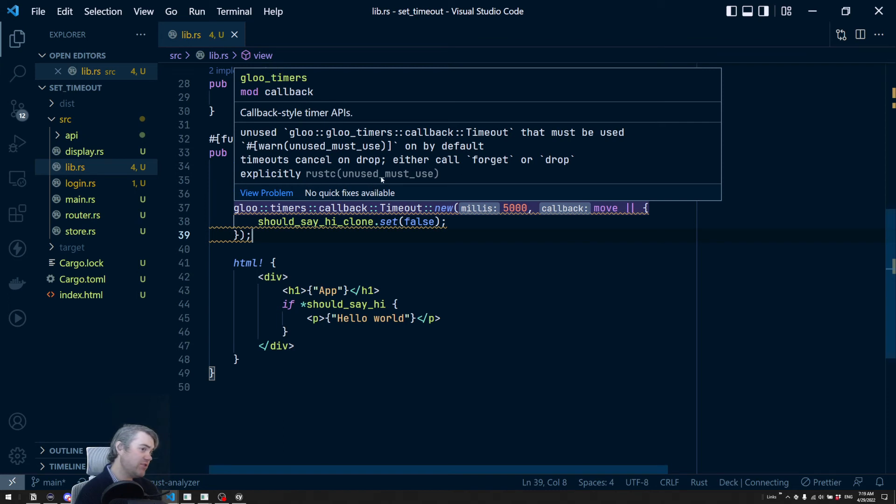
pyautogui.moveTo(388, 178)
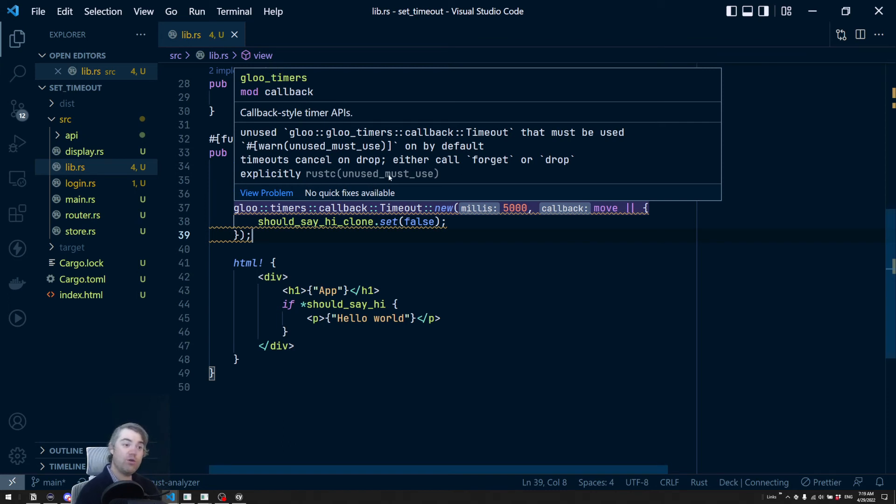
pyautogui.moveTo(390, 177)
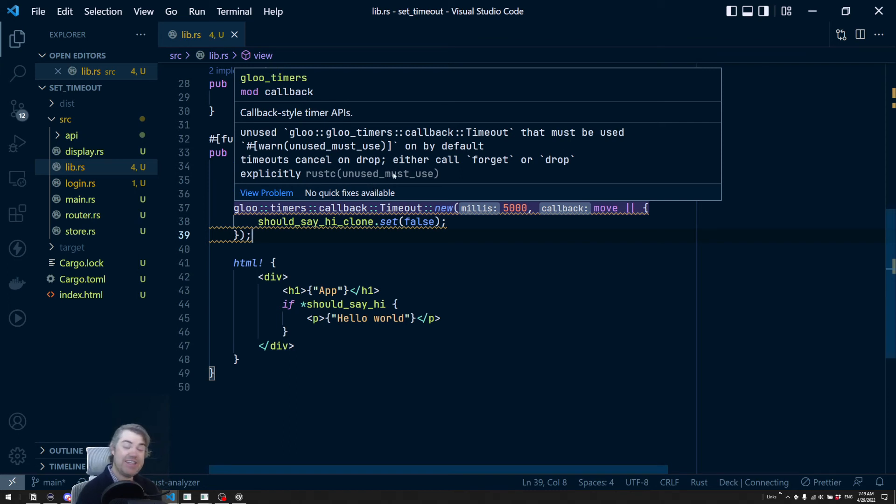
pyautogui.moveTo(398, 156)
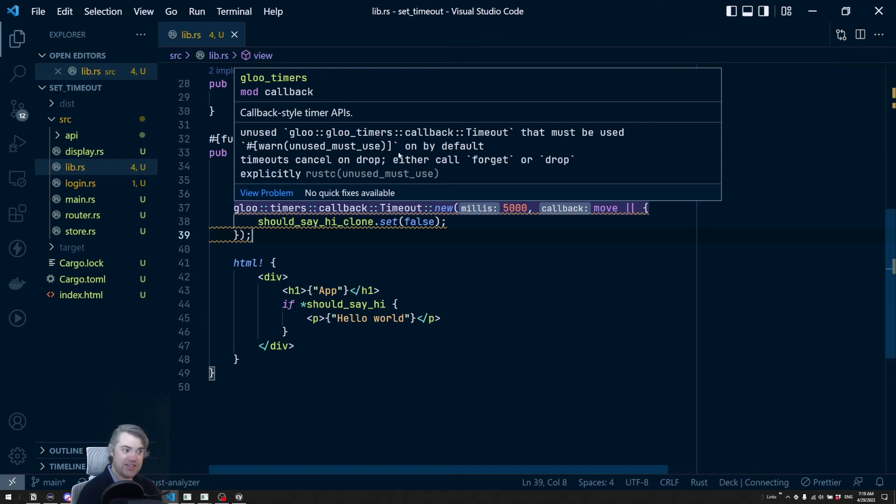
pyautogui.doubleClick(490, 160)
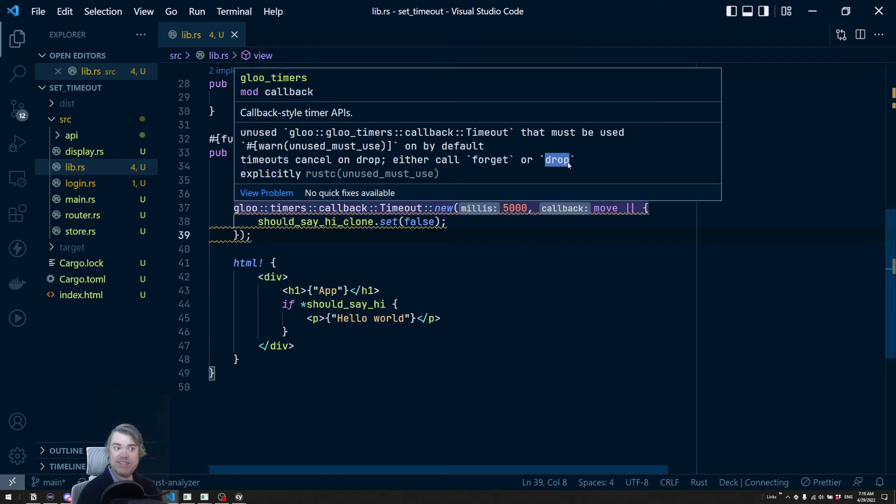
pyautogui.moveTo(329, 172)
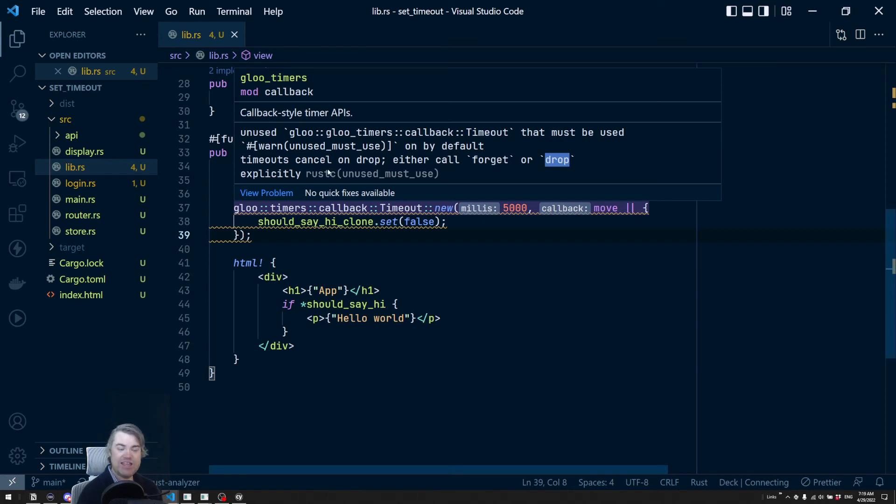
pyautogui.moveTo(377, 194)
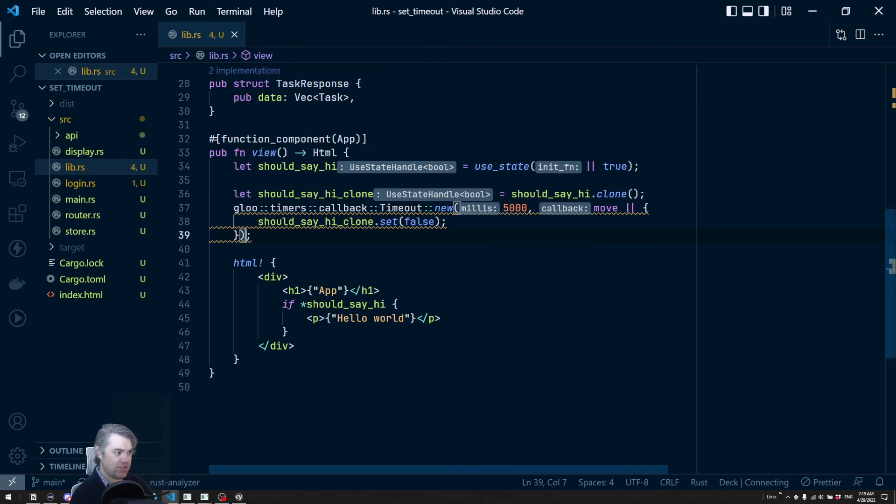
# Append .forget() to the Timeout and read forget's hover documentation
pyautogui.write('.forget();')
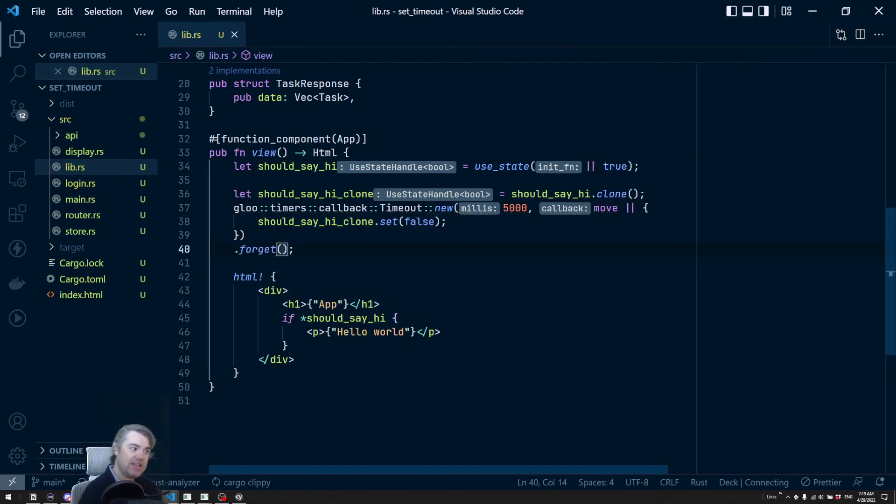
pyautogui.moveTo(257, 249)
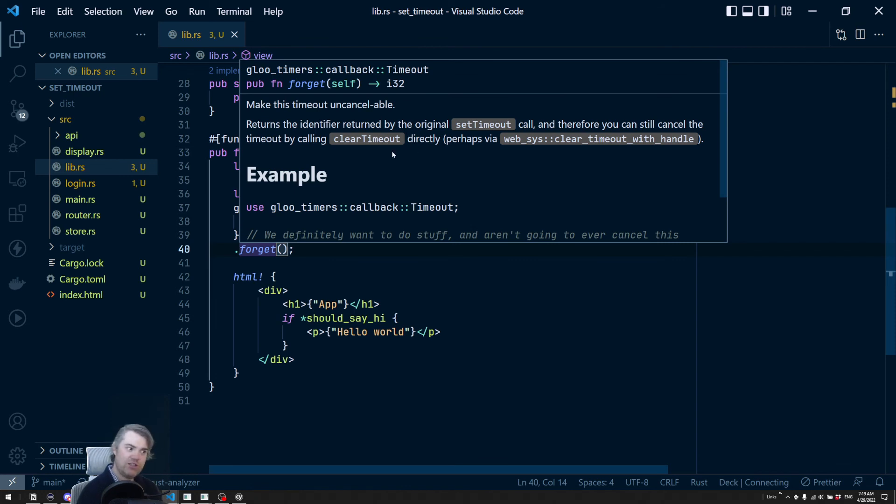
pyautogui.moveTo(361, 197)
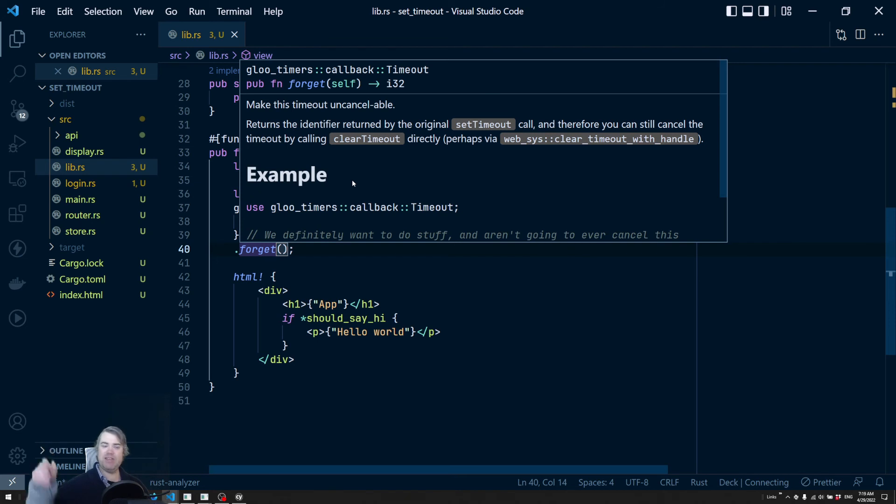
pyautogui.doubleClick(393, 84)
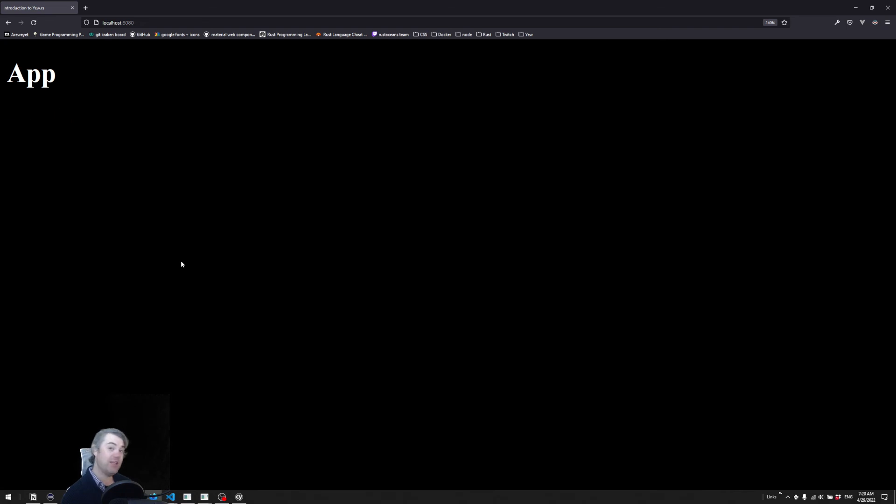
# Return to the lib.rs editor after seeing Hello world gone in Firefox
pyautogui.click(170, 496)
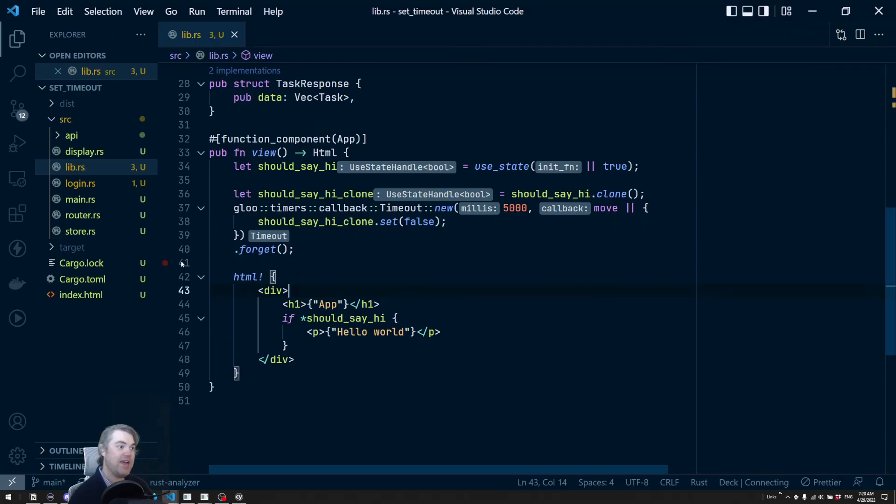
# Bind the forgotten Timeout to 'let id =' as an i32 and add a line after .forget();
pyautogui.click(165, 263)
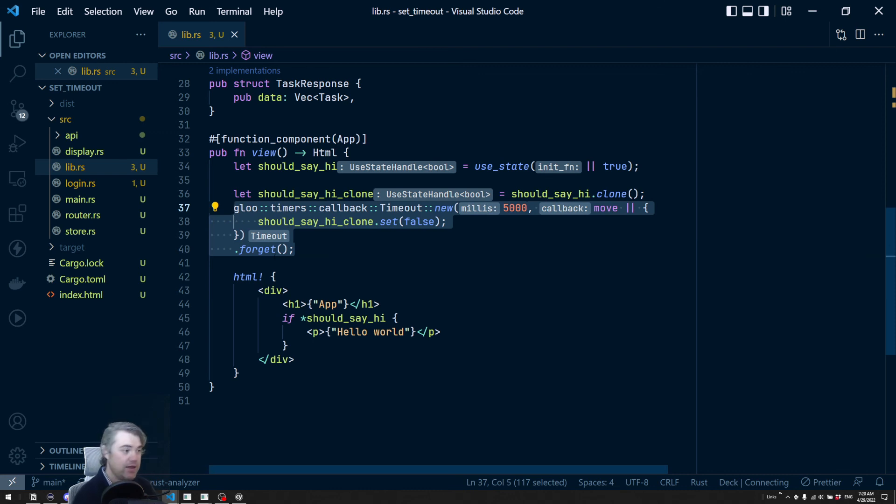
pyautogui.moveTo(245, 208)
pyautogui.write('let ')
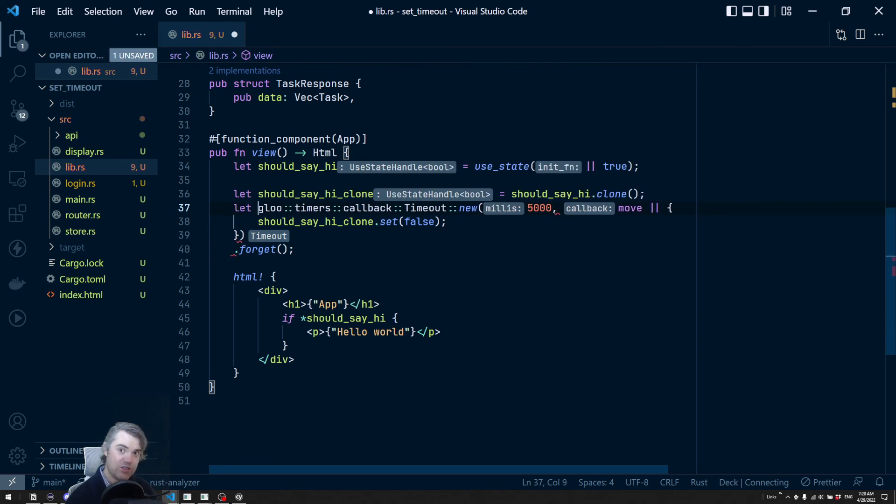
pyautogui.write('id =')
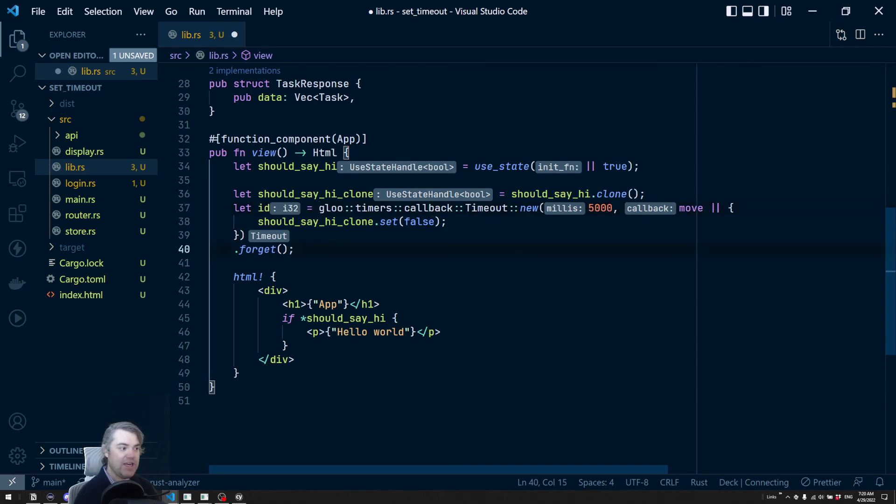
pyautogui.moveTo(258, 249)
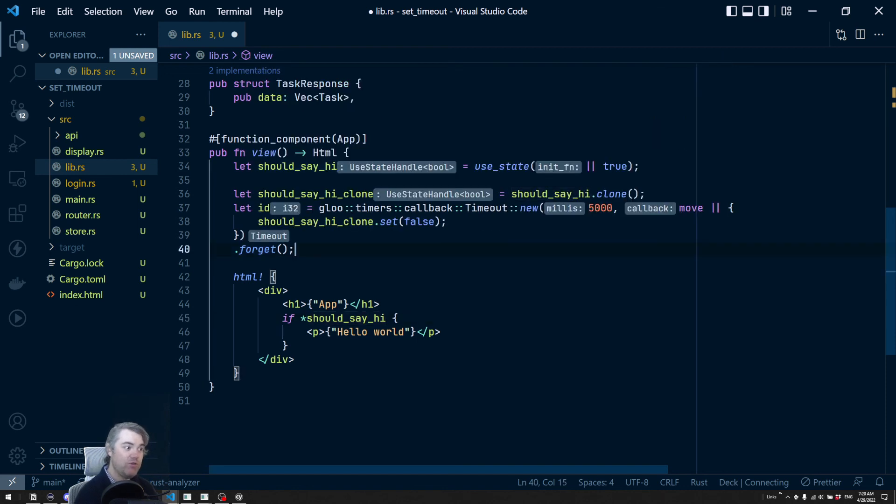
pyautogui.press('enter')
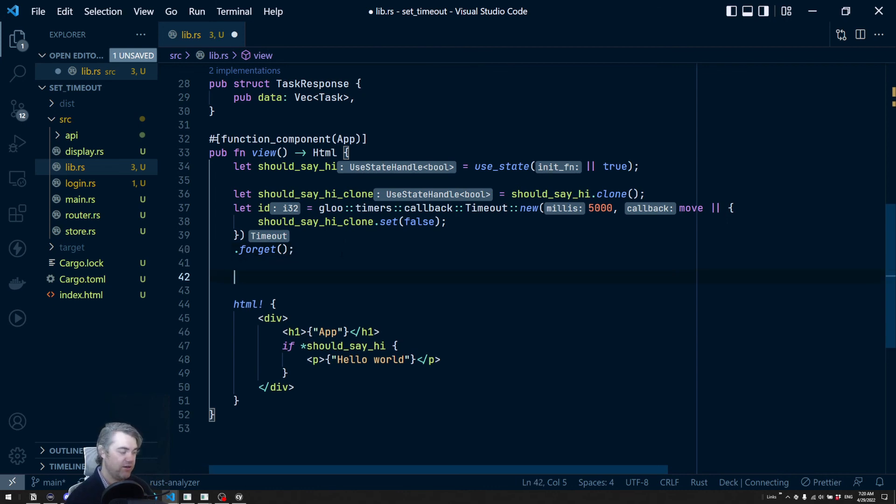
pyautogui.write('web_sys')
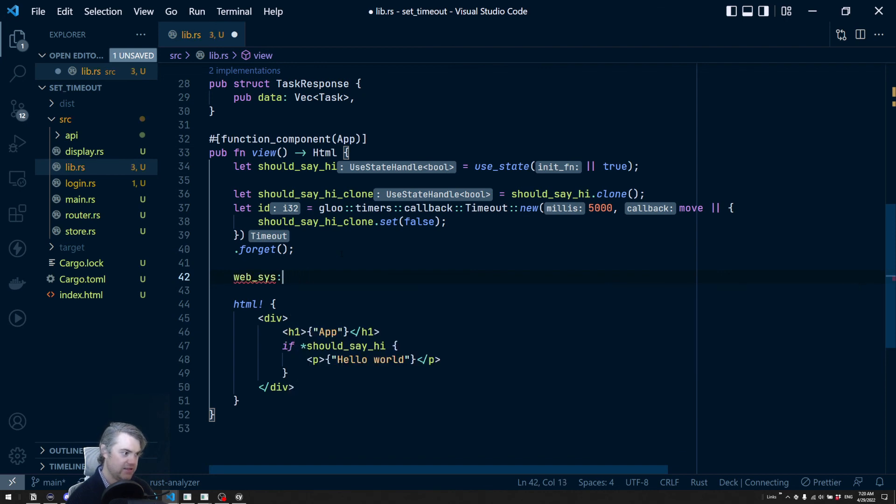
pyautogui.write(':ti')
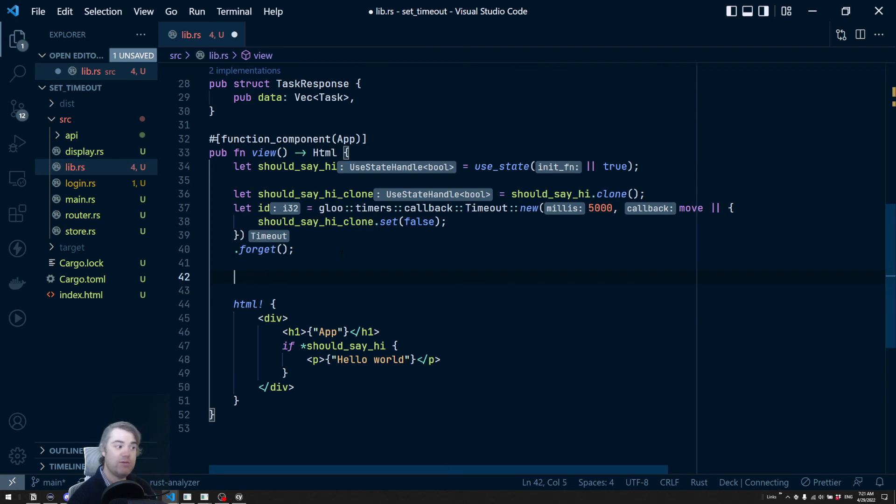
pyautogui.press('Backspace')
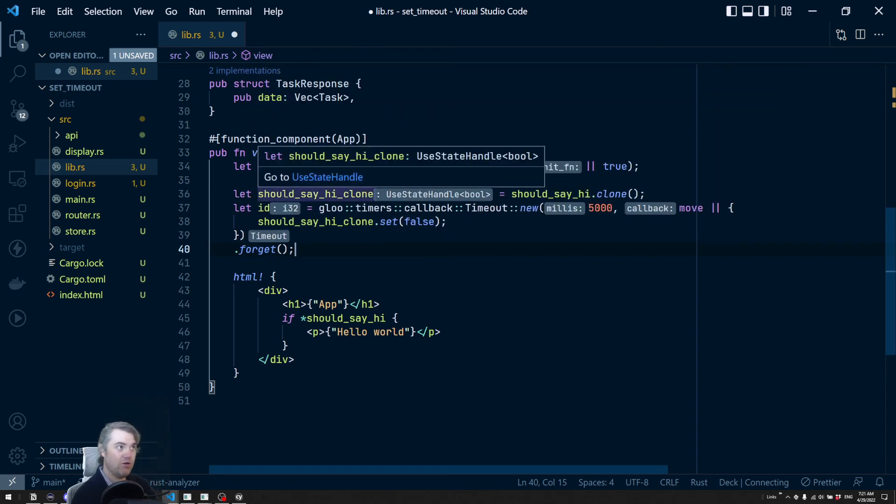
pyautogui.click(265, 207)
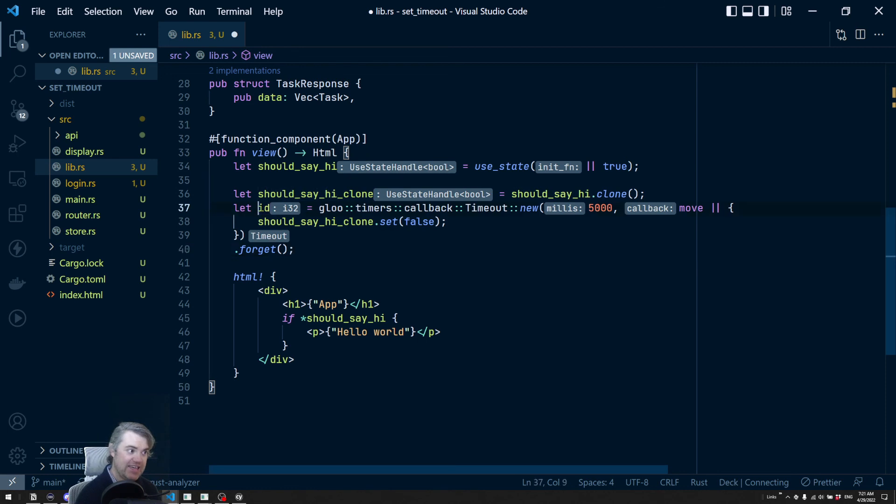
pyautogui.doubleClick(265, 208)
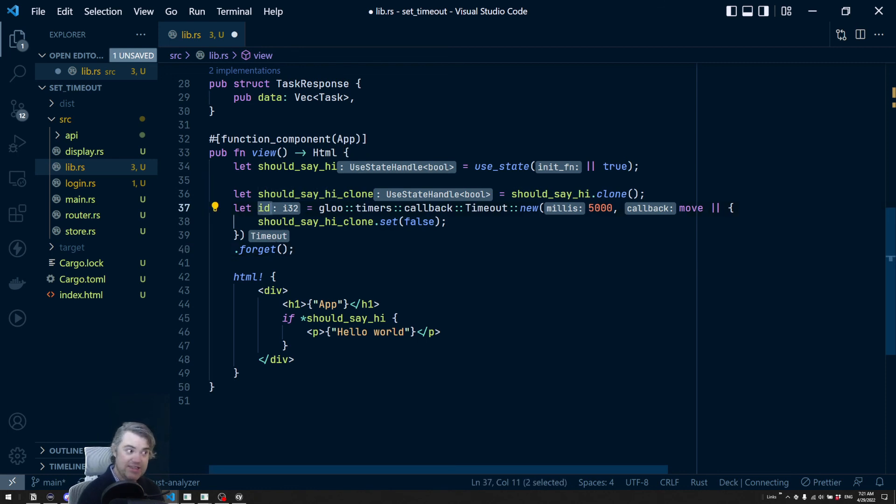